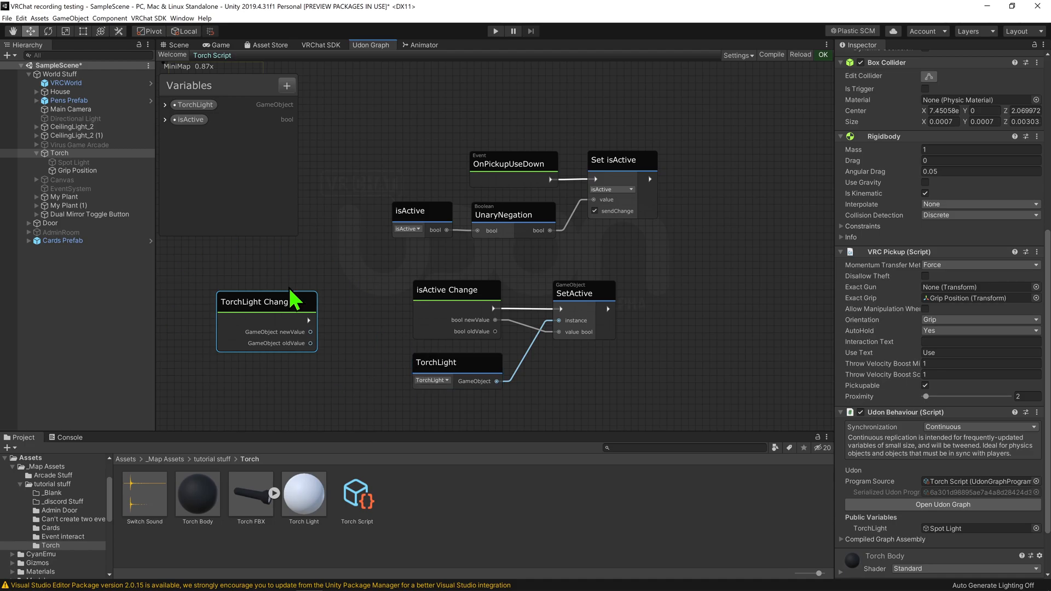
pyautogui.moveTo(269, 301)
pyautogui.write('TorchScriptUdonShar')
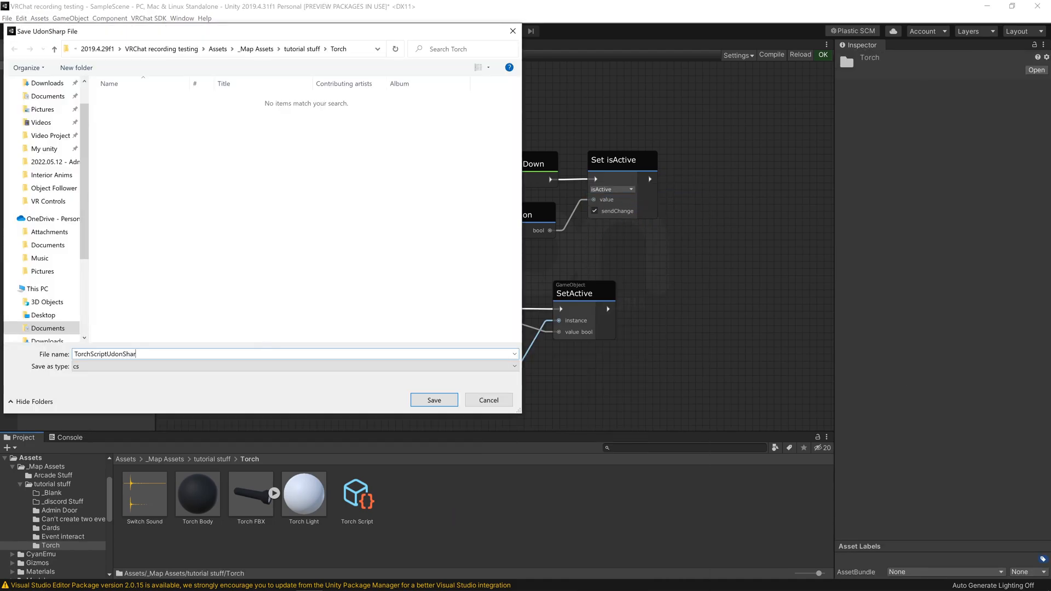
# - Save the suggested TorchScriptUdonSharp file into the Torch folder so it opens in Visual Studio
pyautogui.click(434, 400)
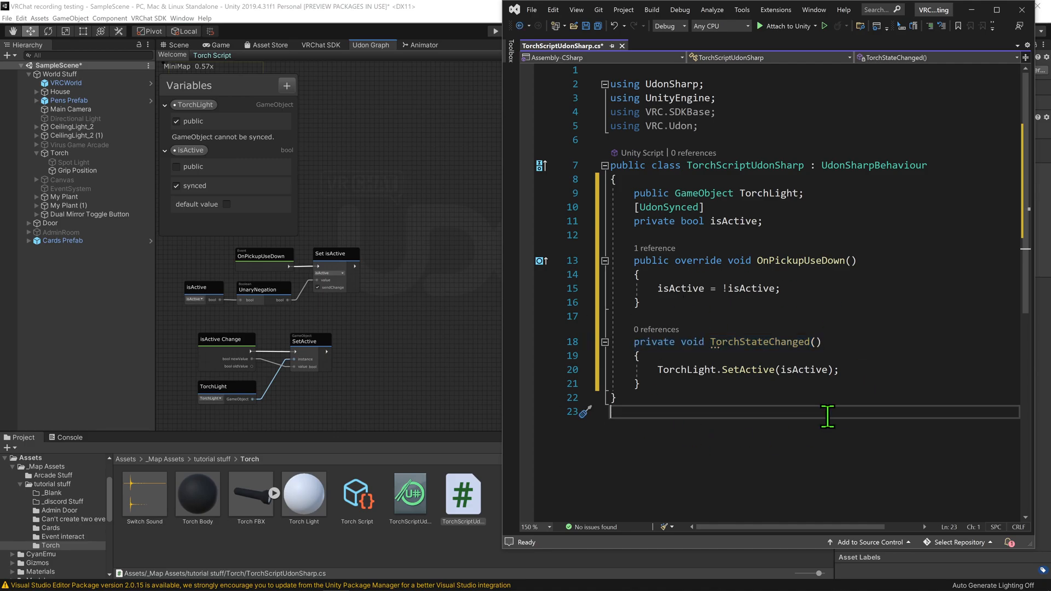
pyautogui.moveTo(306, 436)
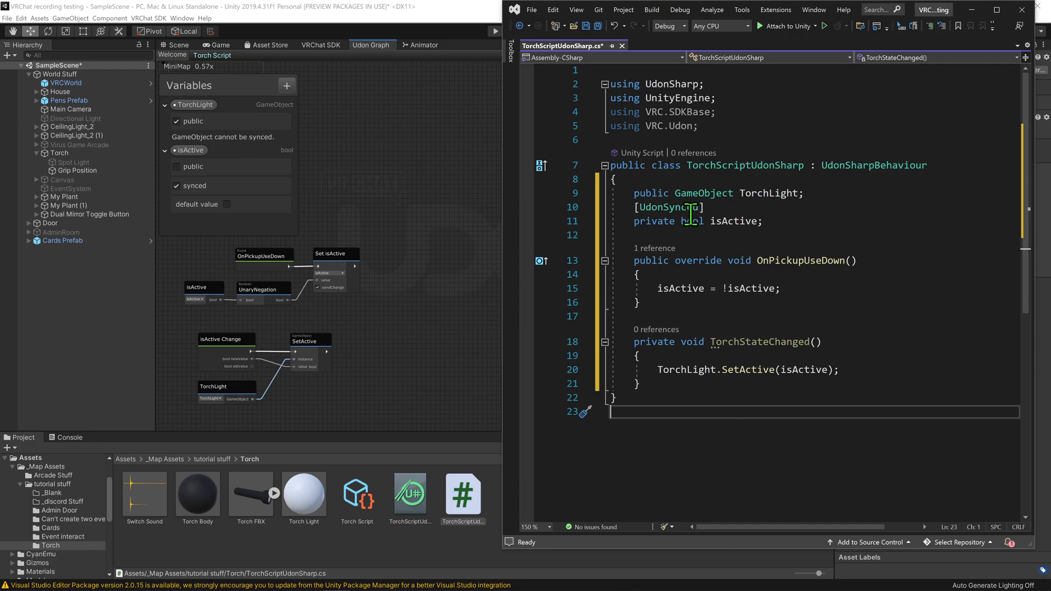
# - Add FieldChangeCallback(nameof(TorchStateChanged)) to the UdonSynced attribute on isActive
pyautogui.click(697, 207)
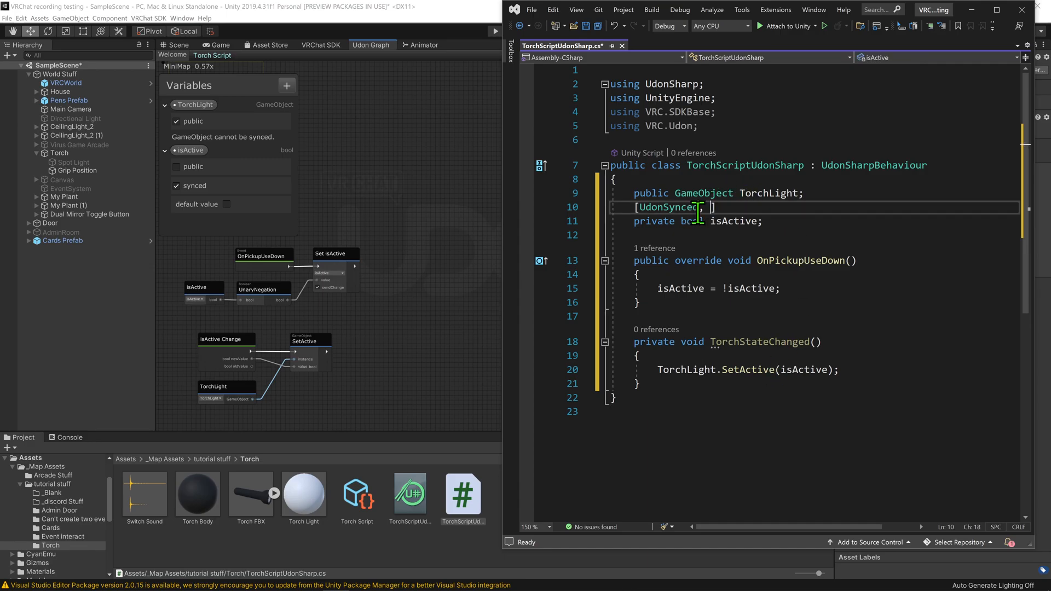
pyautogui.write('FieldChangeCallback(')
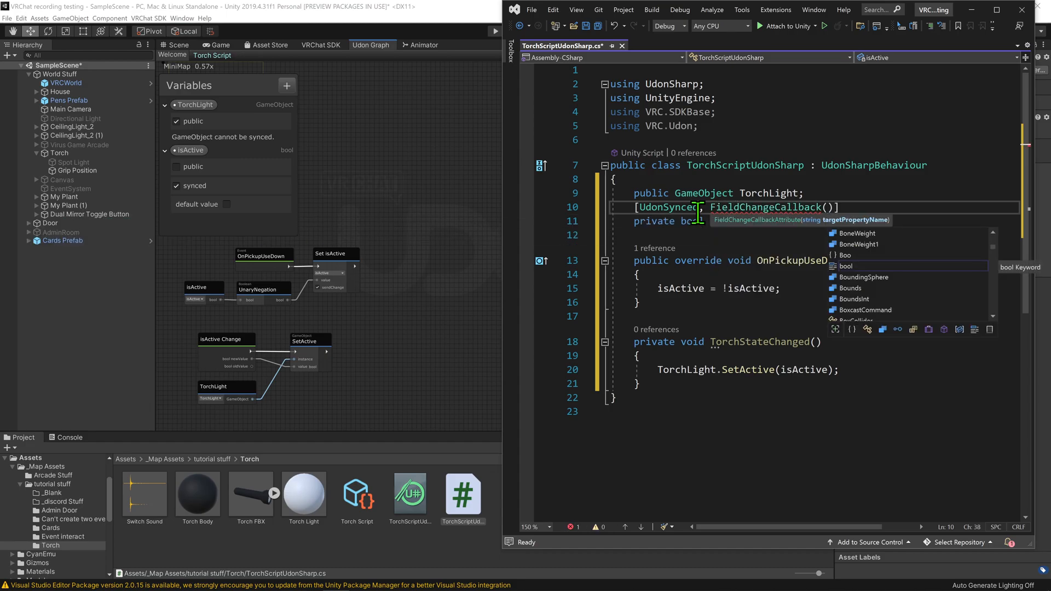
pyautogui.write('nameof(')
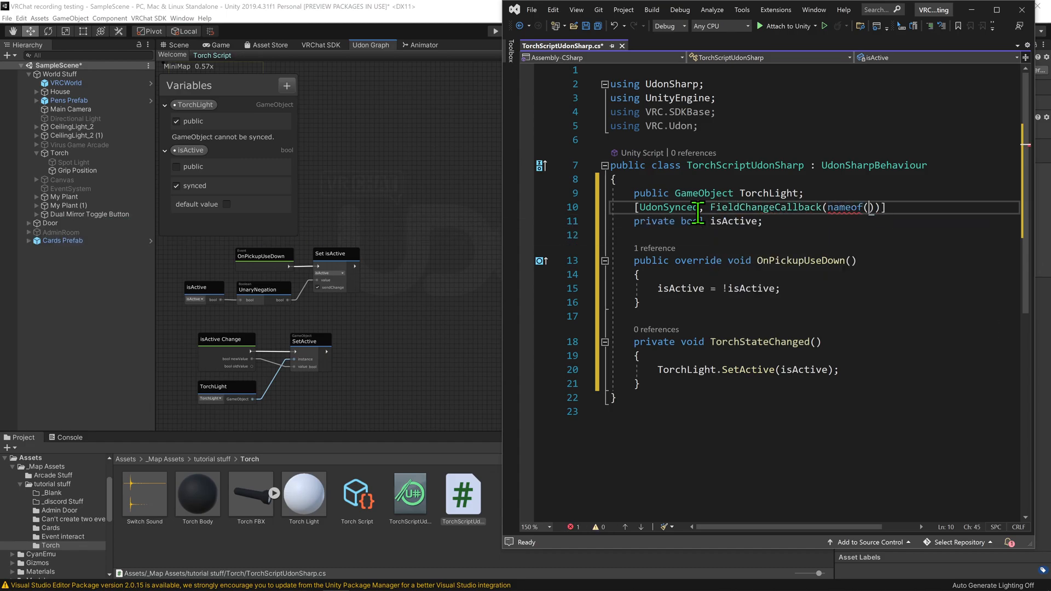
pyautogui.write('TorchStateChanged')
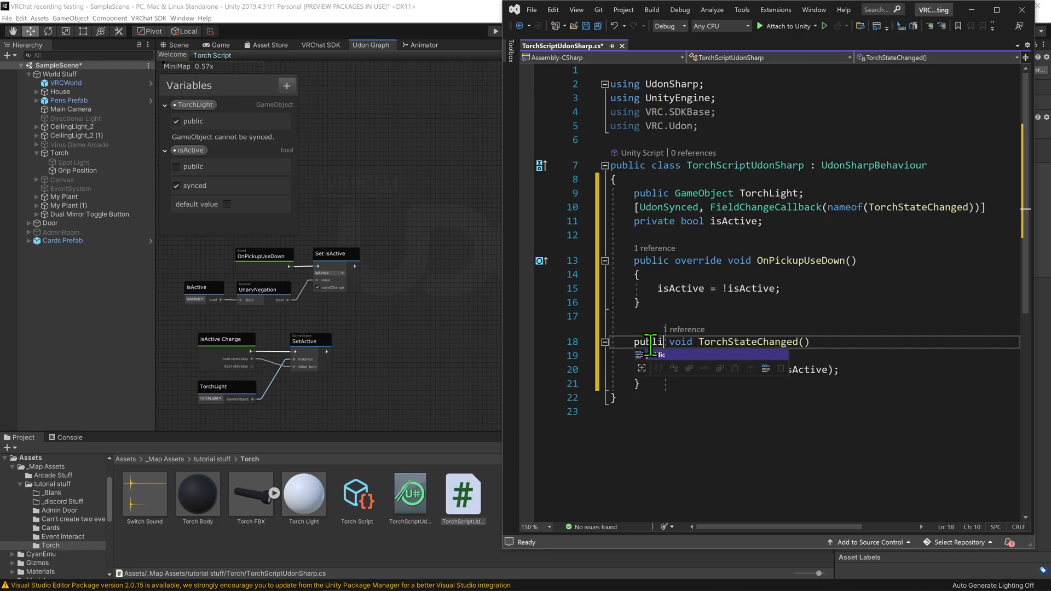
# - Rewrite TorchStateChanged as a bool property: setter stores value in isActive and calls TorchLight.SetActive, getter returns isActive
pyautogui.write('bool')
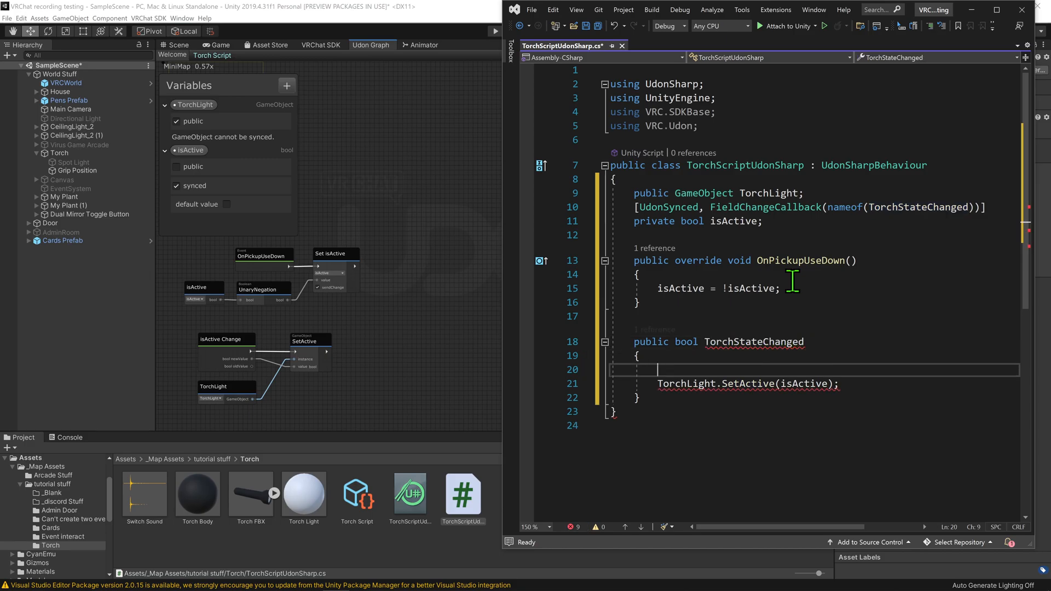
pyautogui.write('get =>')
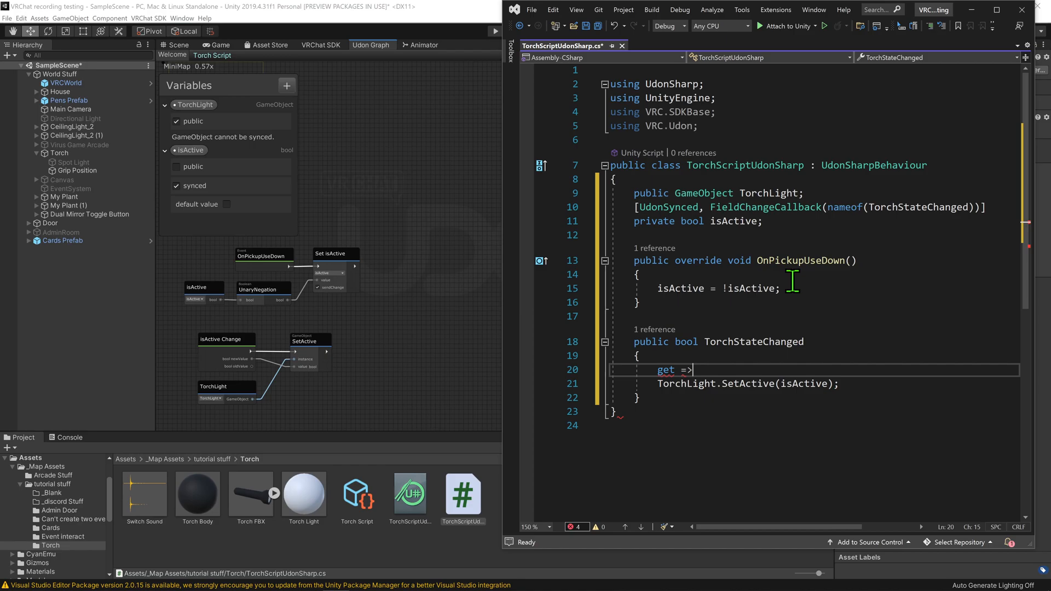
pyautogui.write('isActive')
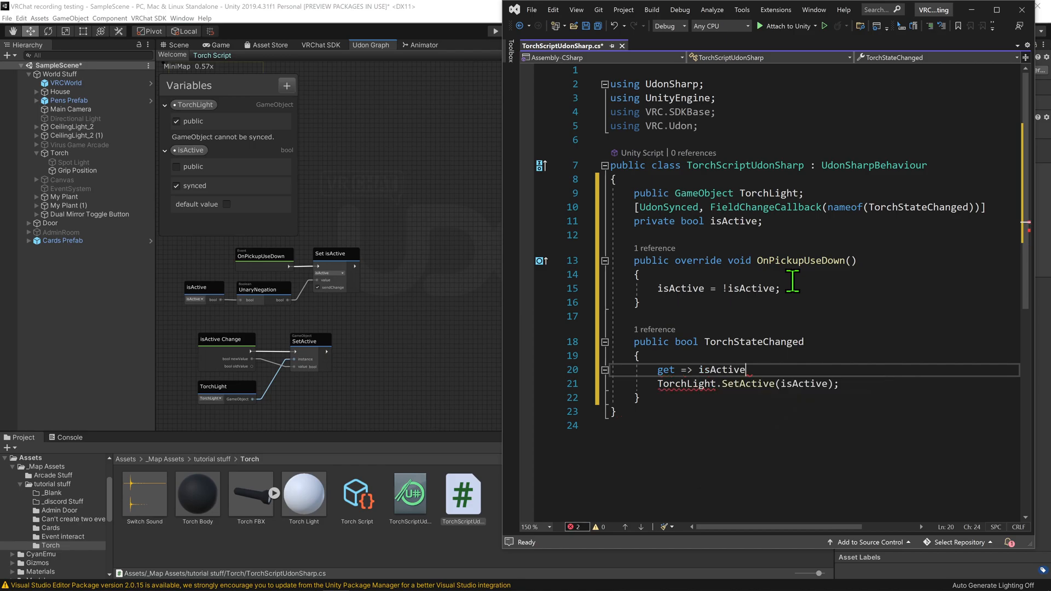
pyautogui.press('enter')
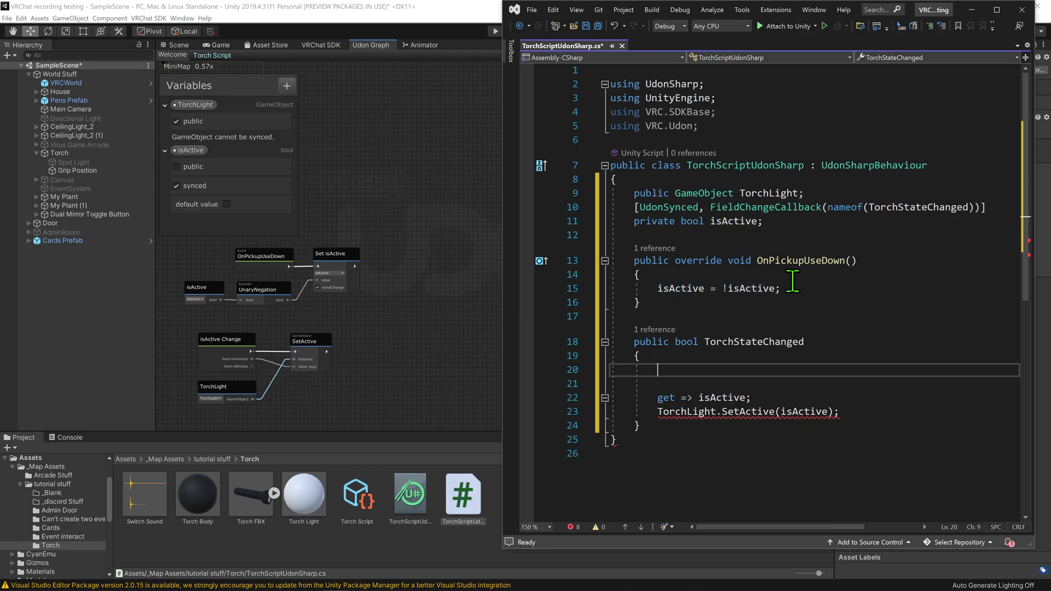
pyautogui.write('set')
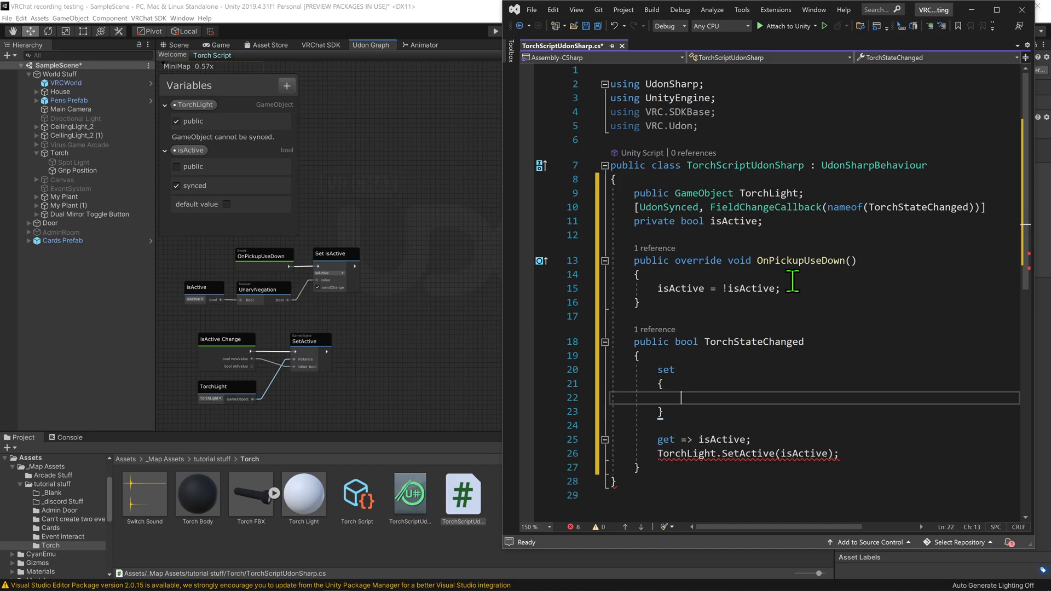
pyautogui.write('isActive =')
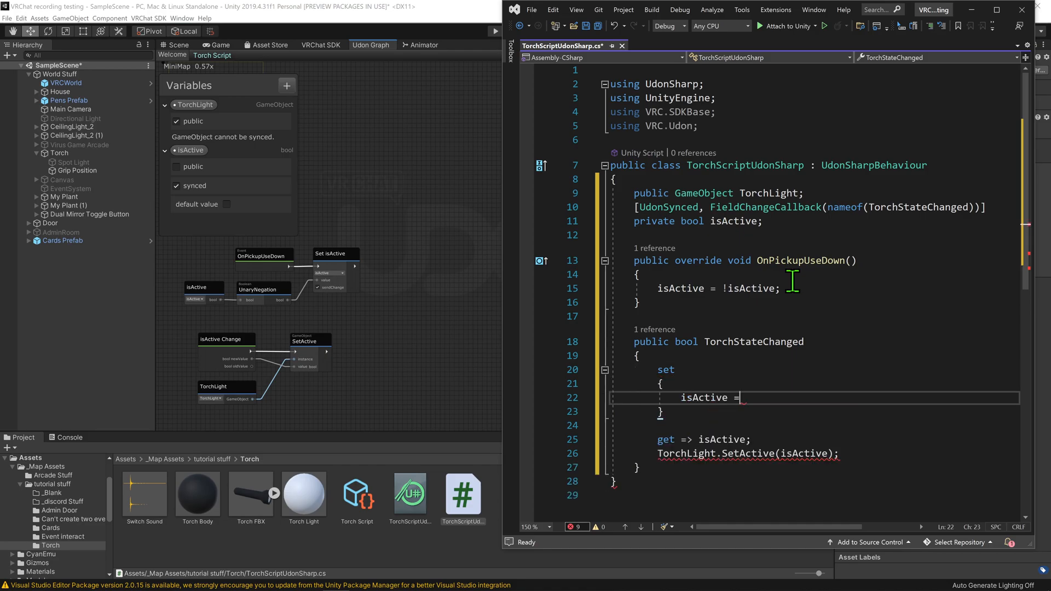
pyautogui.write('value;')
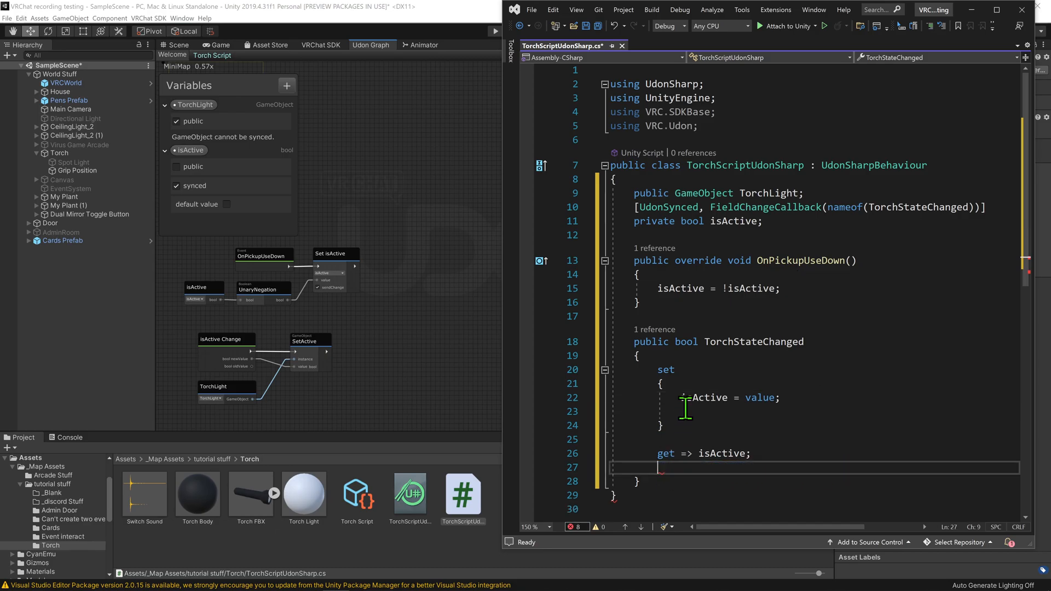
pyautogui.write('TorchLight.SetActive(isActive);')
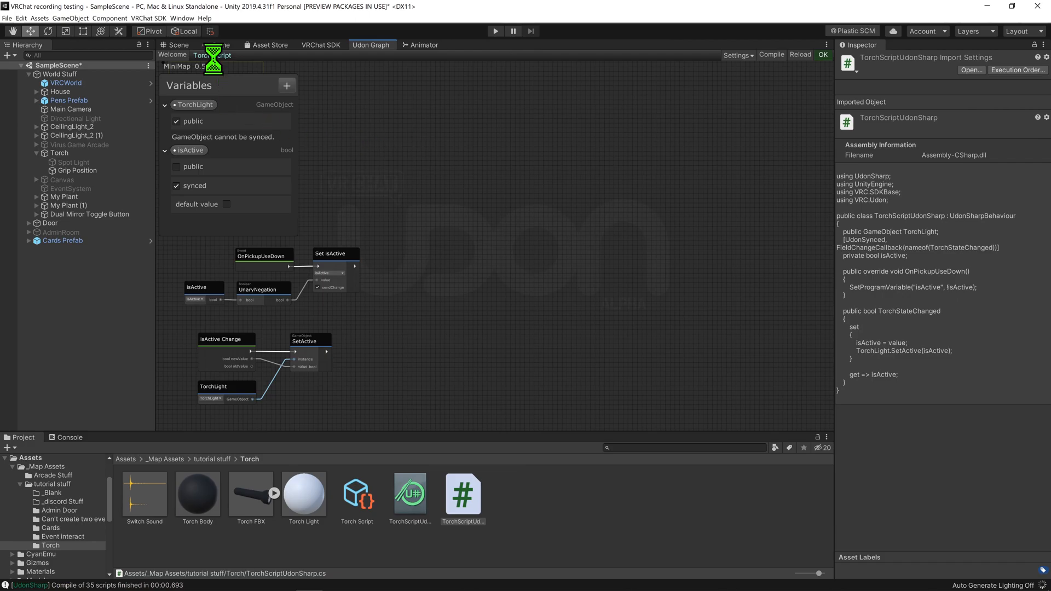
# - Return to the room Scene view, select the Torch and enter play mode
pyautogui.click(177, 45)
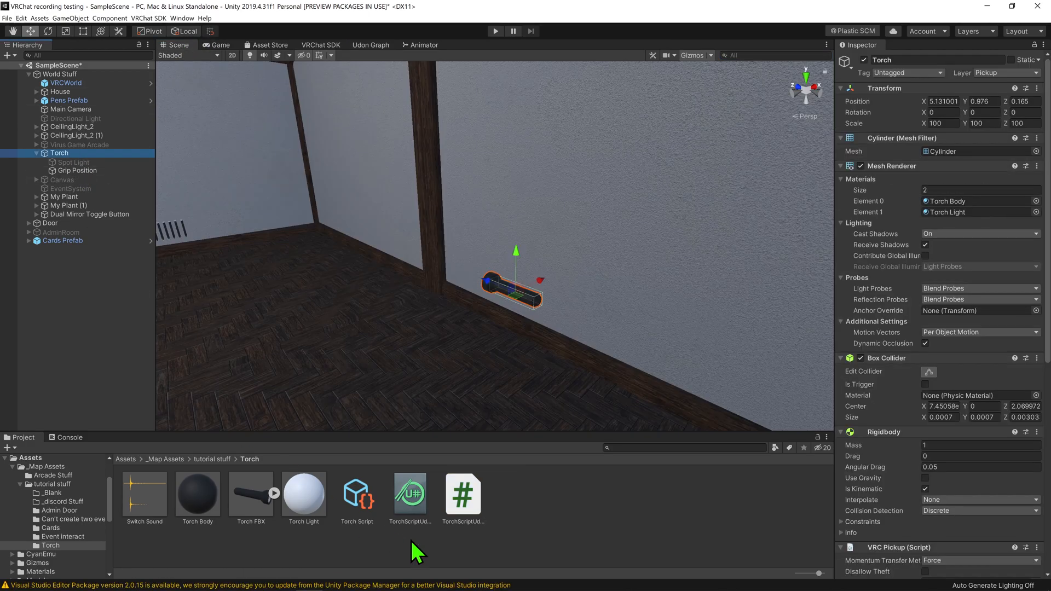
pyautogui.scroll(-3)
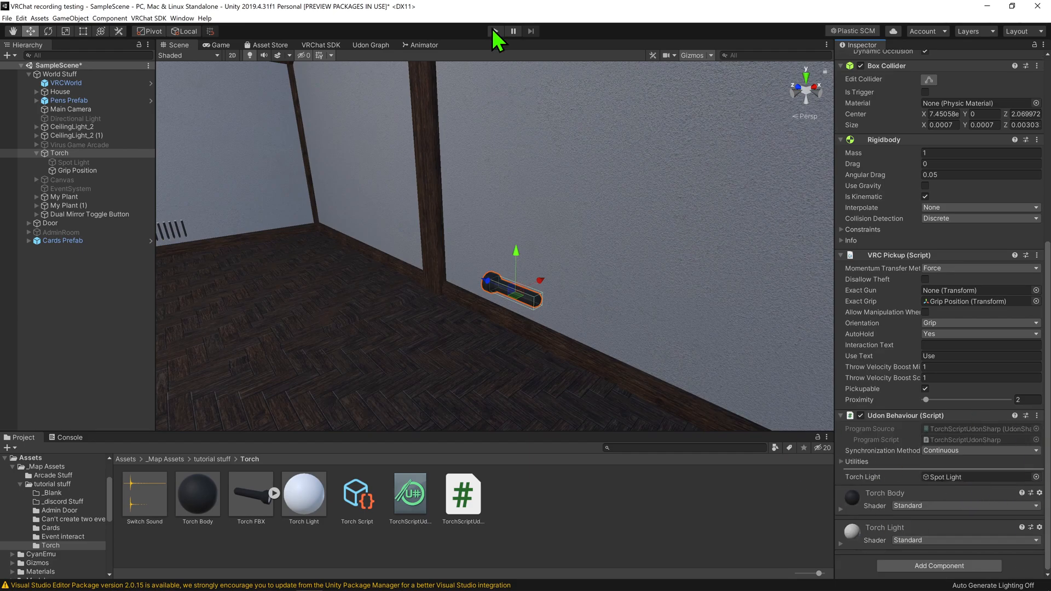
pyautogui.click(495, 31)
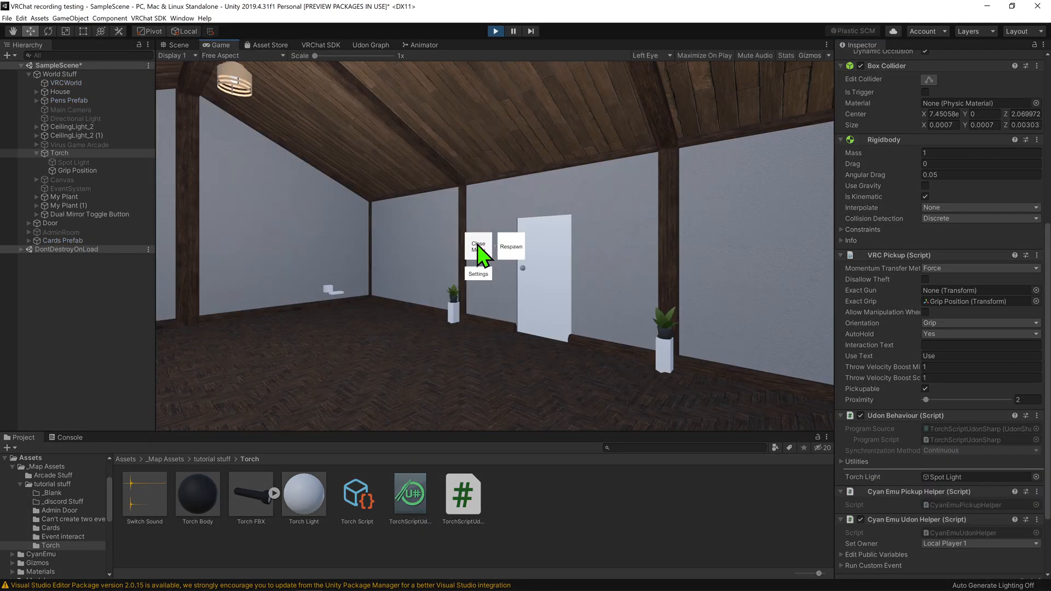